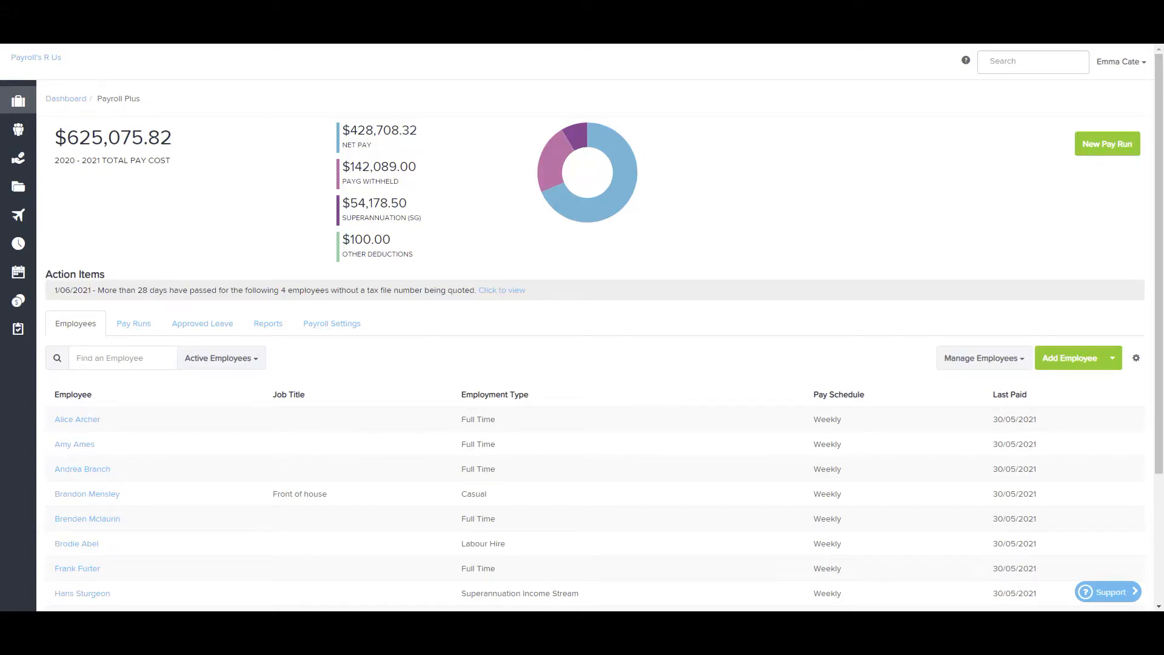
# - Go to the Payroll Settings overview for the Payroll Plus business via the Business menu
pyautogui.click(19, 101)
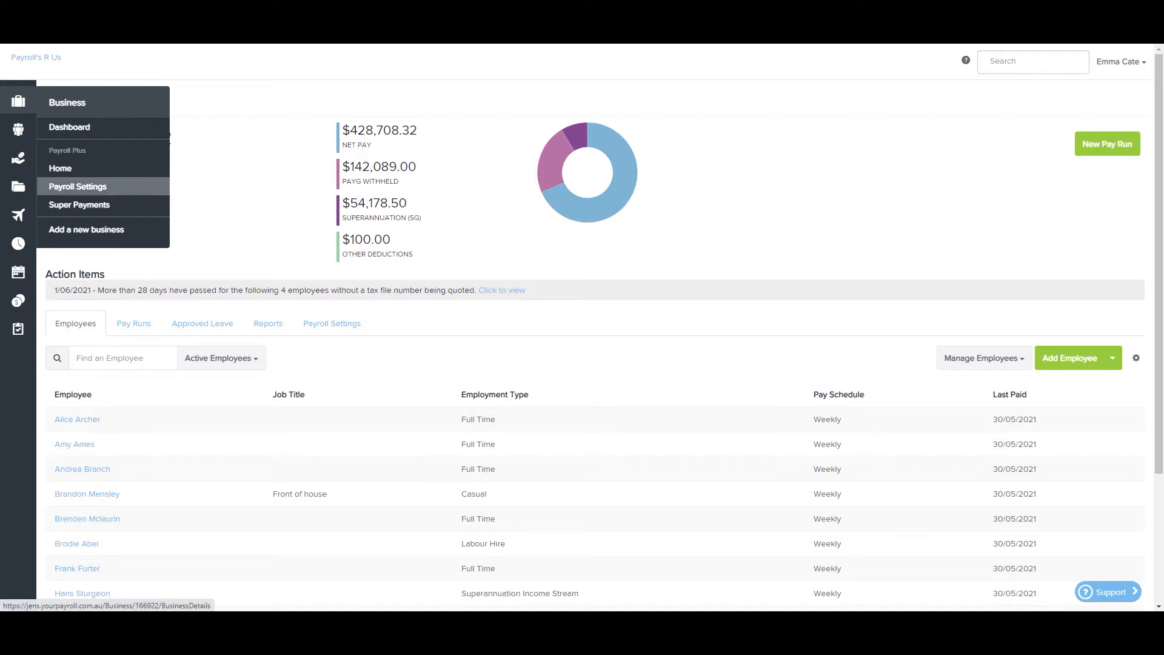
pyautogui.click(77, 187)
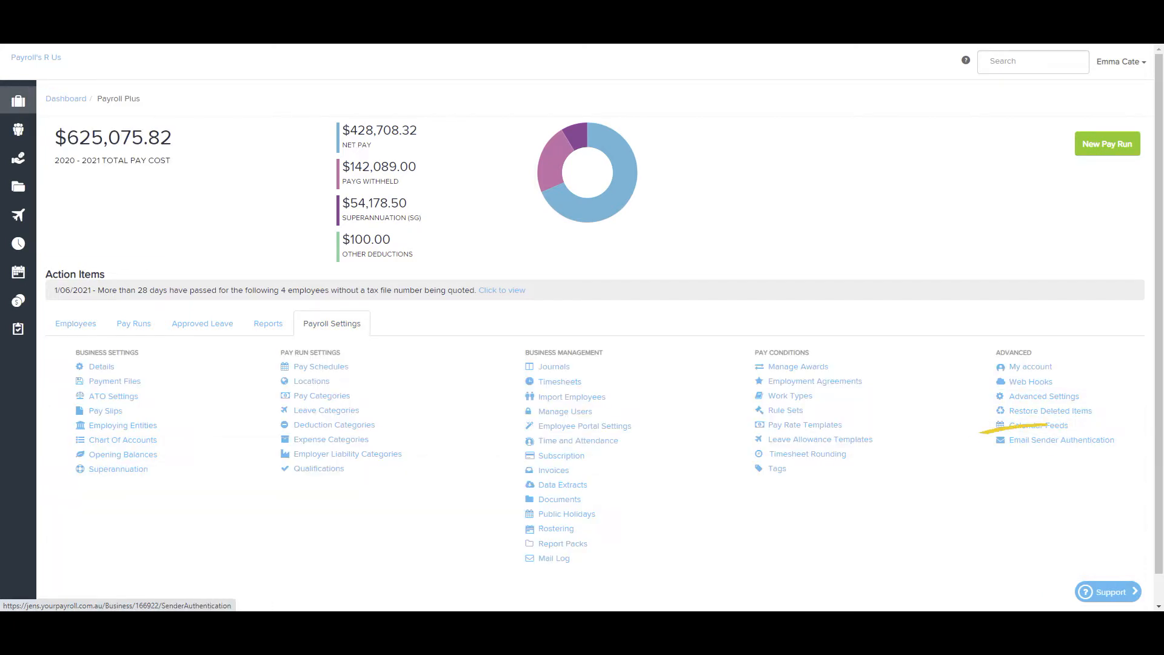
# - Go to Email Sender Authentication under Advanced and start adding a new sender domain
pyautogui.click(1060, 439)
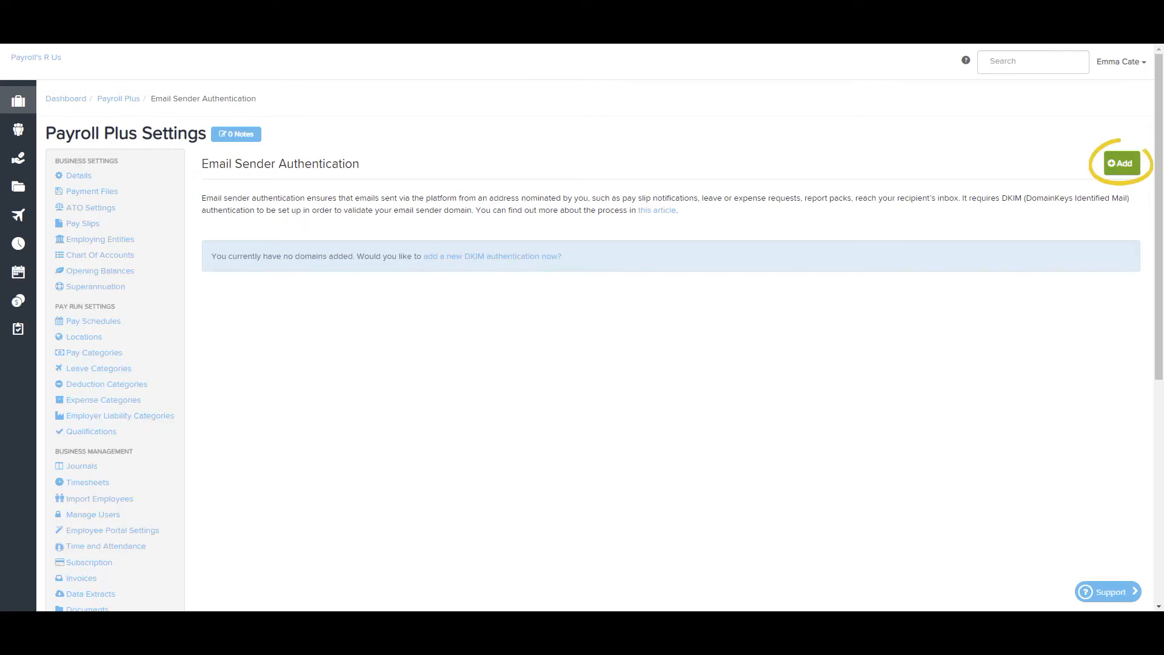
pyautogui.click(1120, 164)
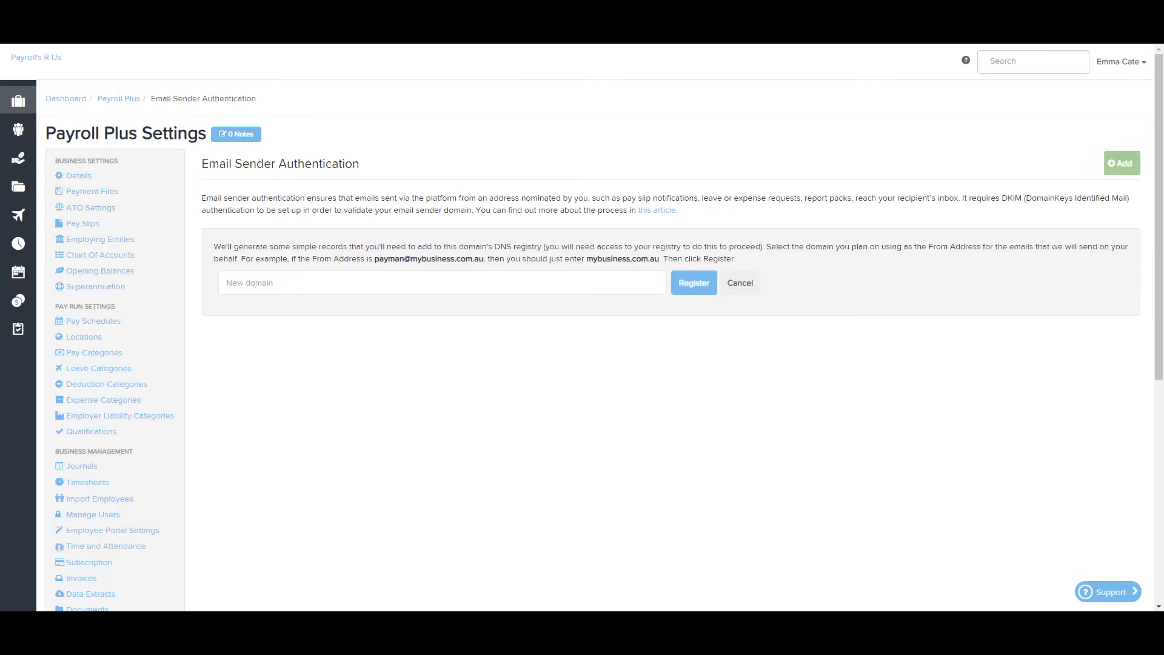